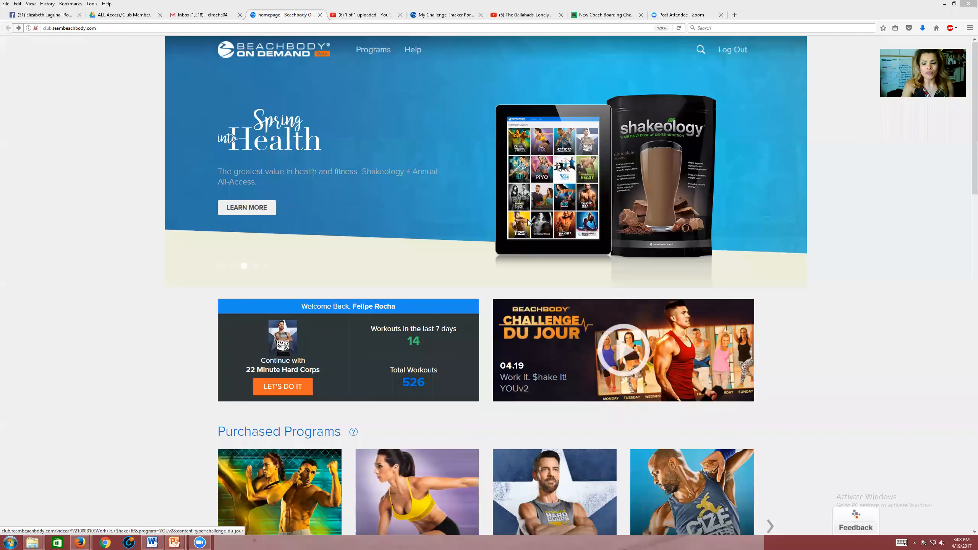
mouse_move(849, 341)
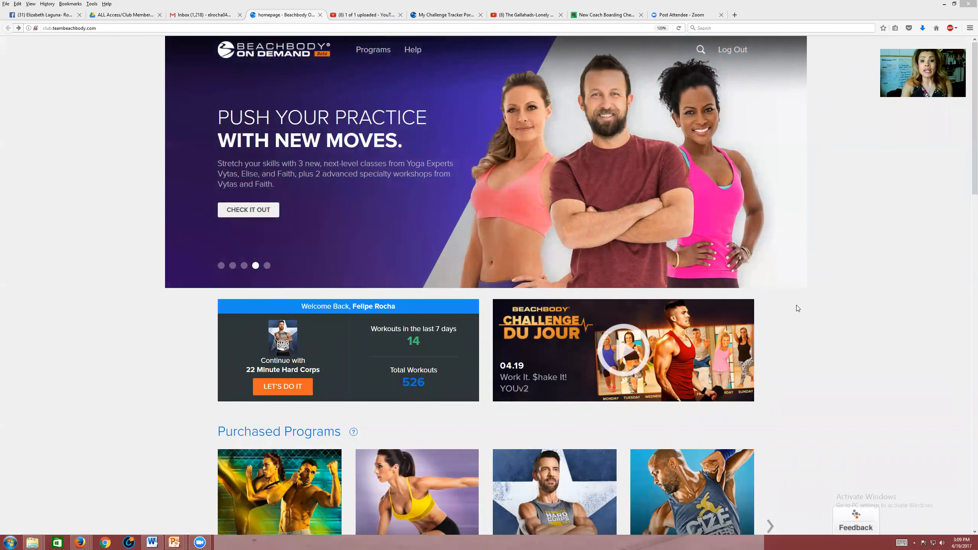
mouse_move(673, 264)
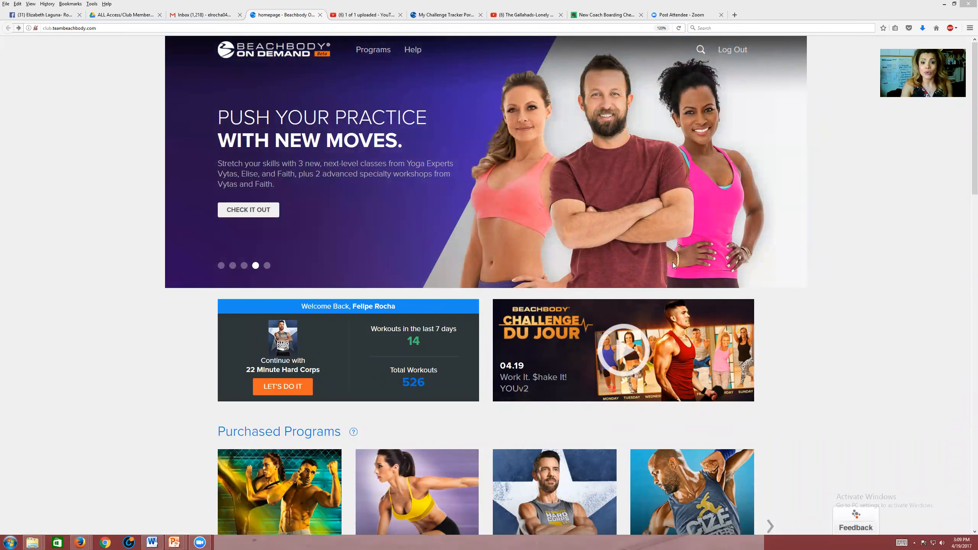
mouse_move(554, 243)
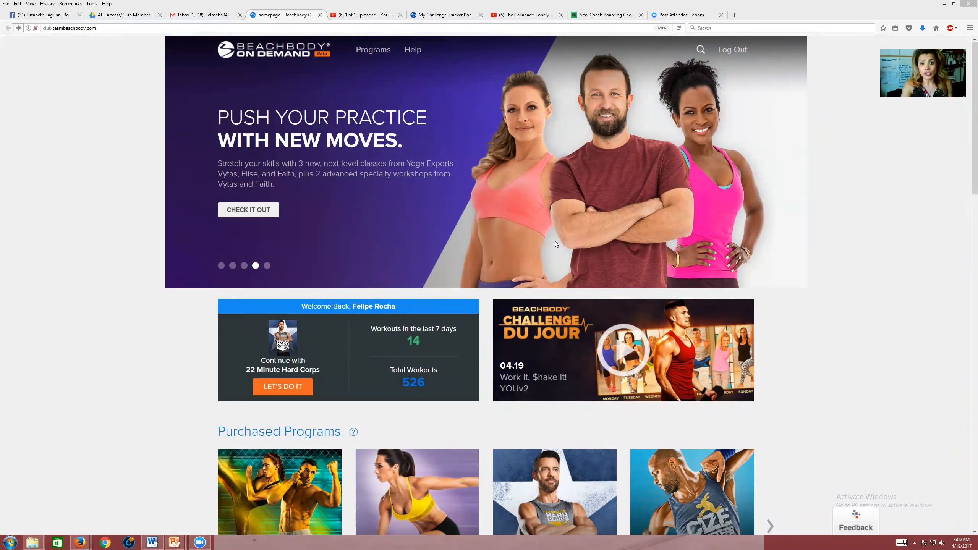
mouse_move(373, 226)
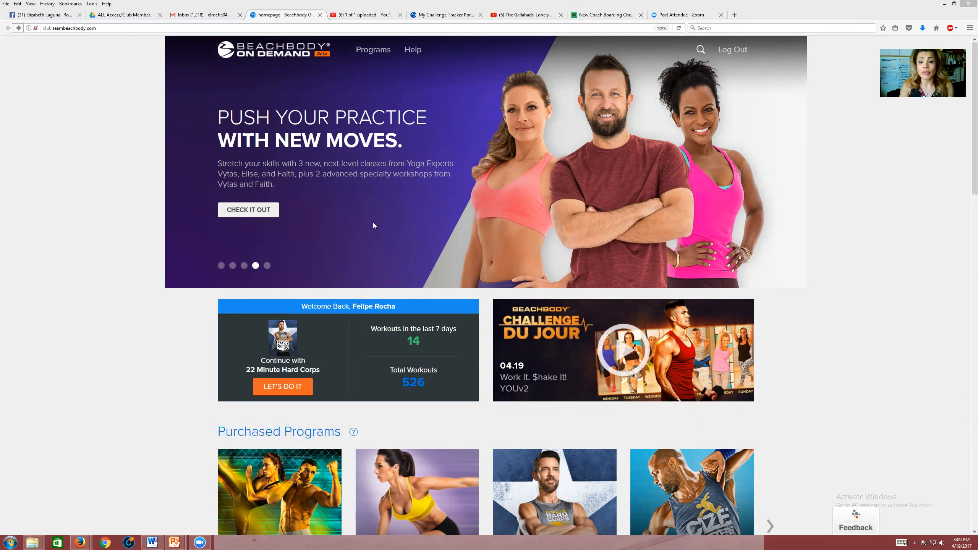
mouse_move(365, 226)
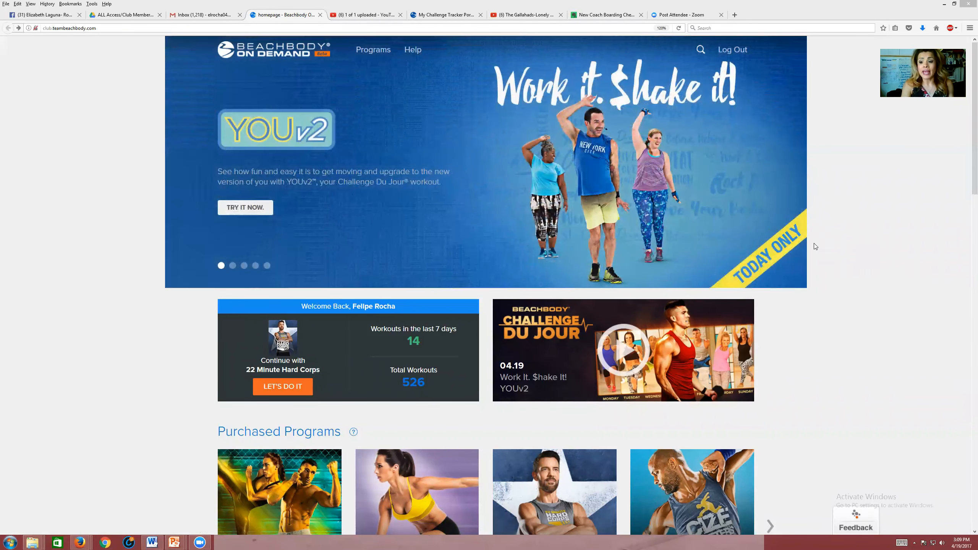
Step: Scroll down through the site's program listings to reach the cooking show tile
scroll(down, 3)
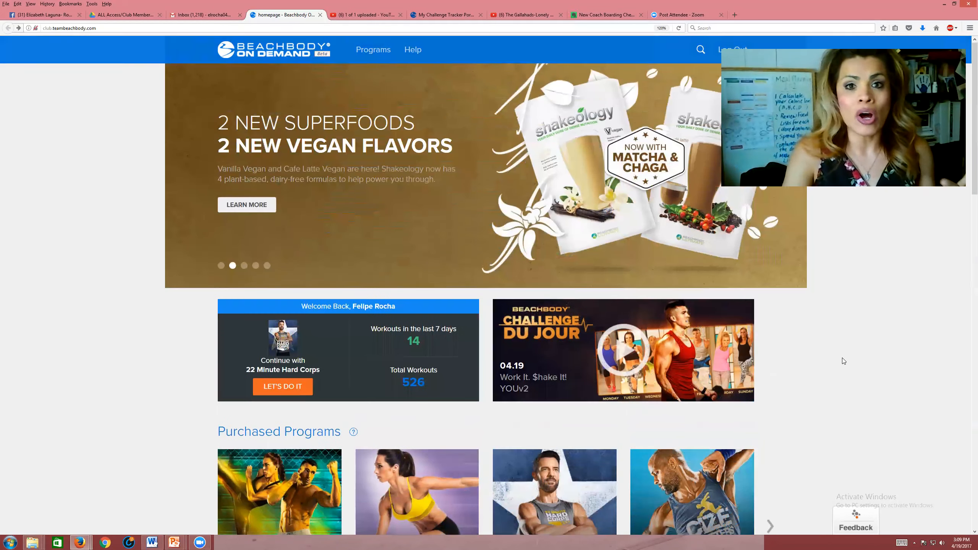
scroll(down, 3)
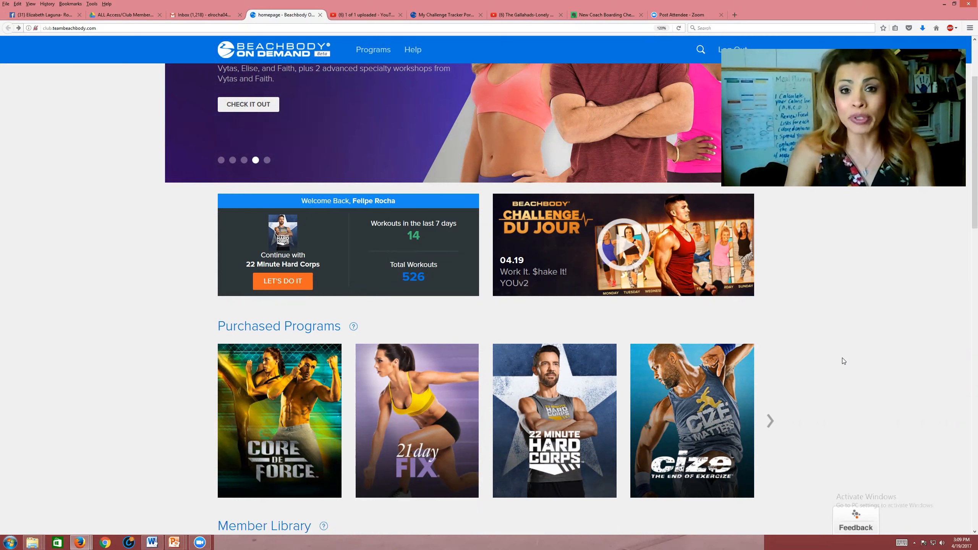
scroll(down, 3)
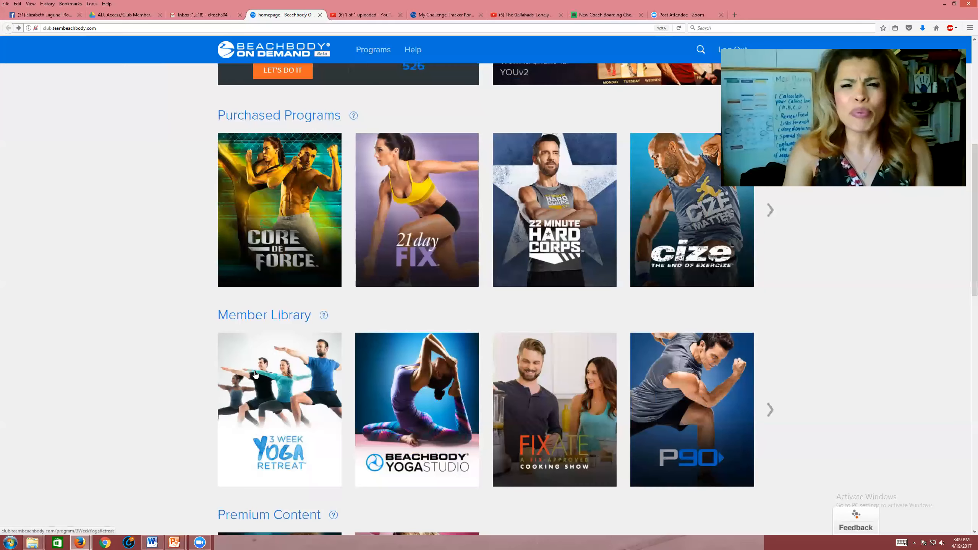
scroll(down, 3)
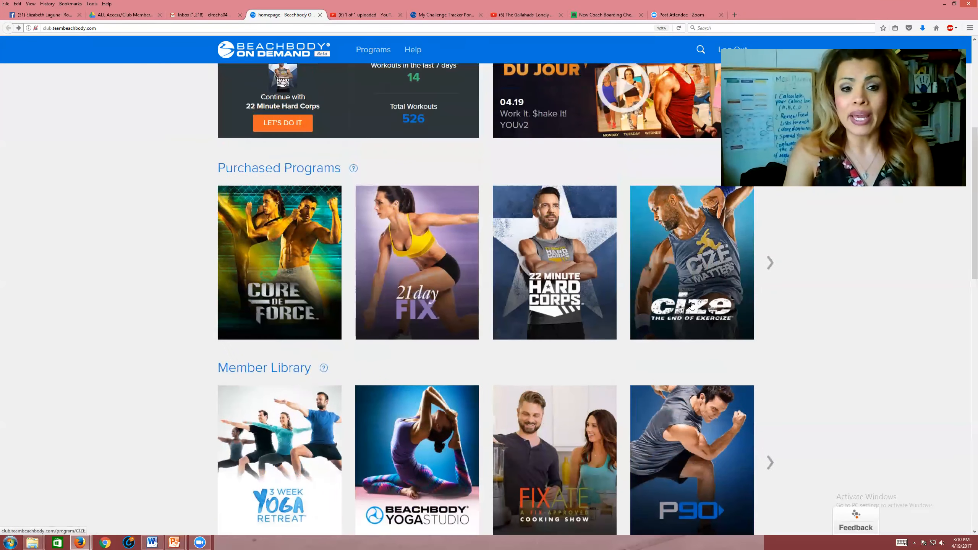
scroll(down, 3)
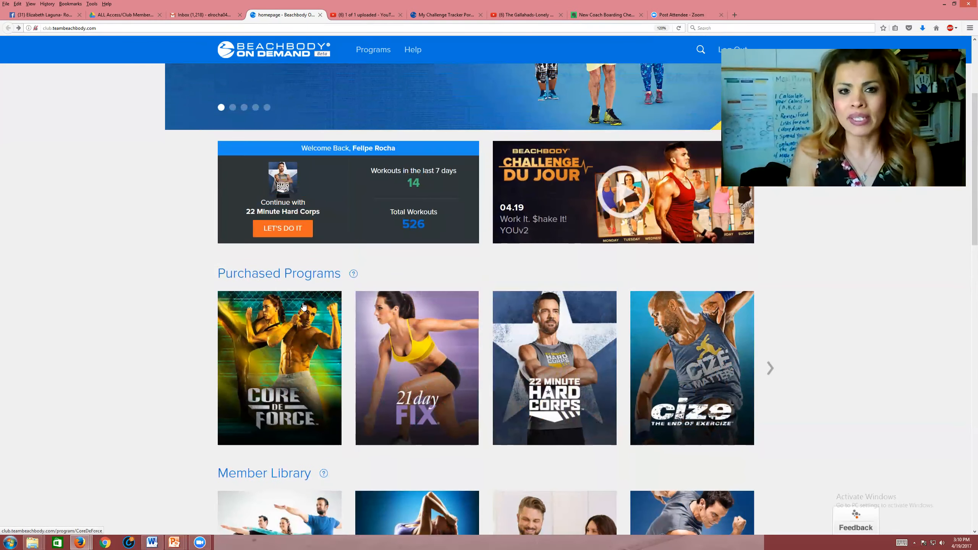
scroll(down, 3)
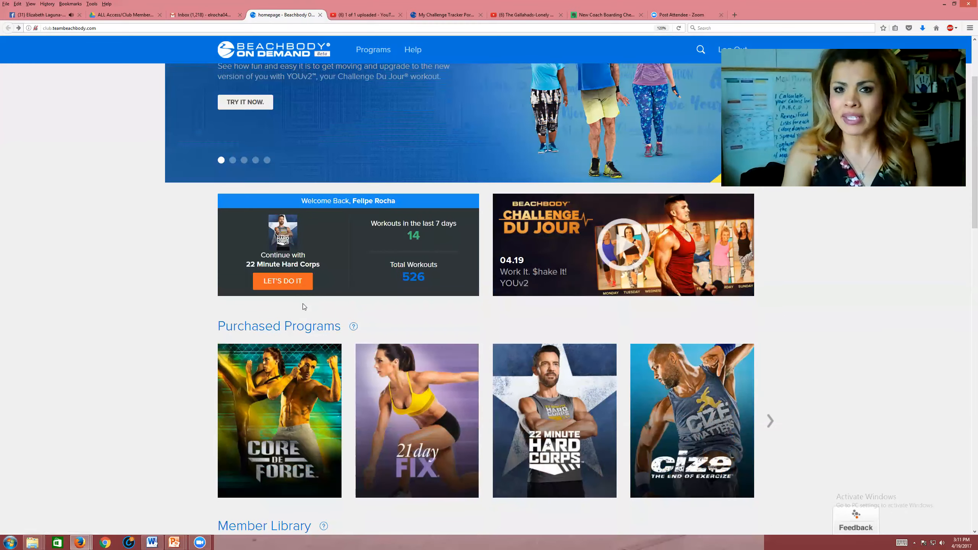
scroll(down, 3)
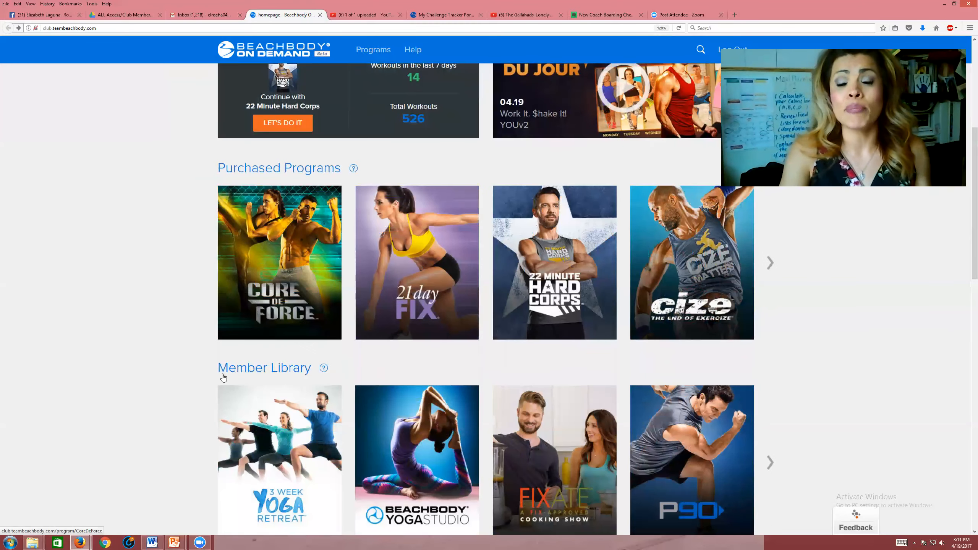
scroll(up, 3)
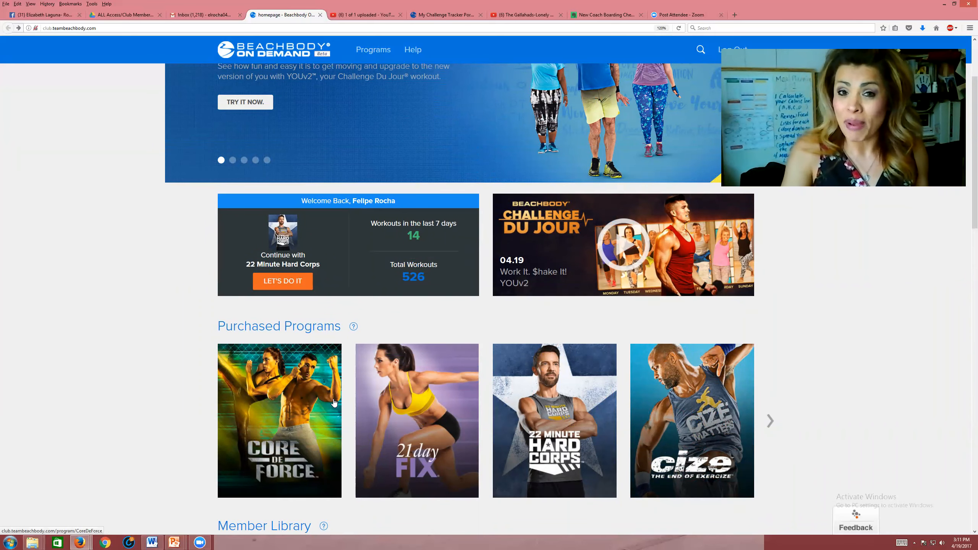
scroll(down, 3)
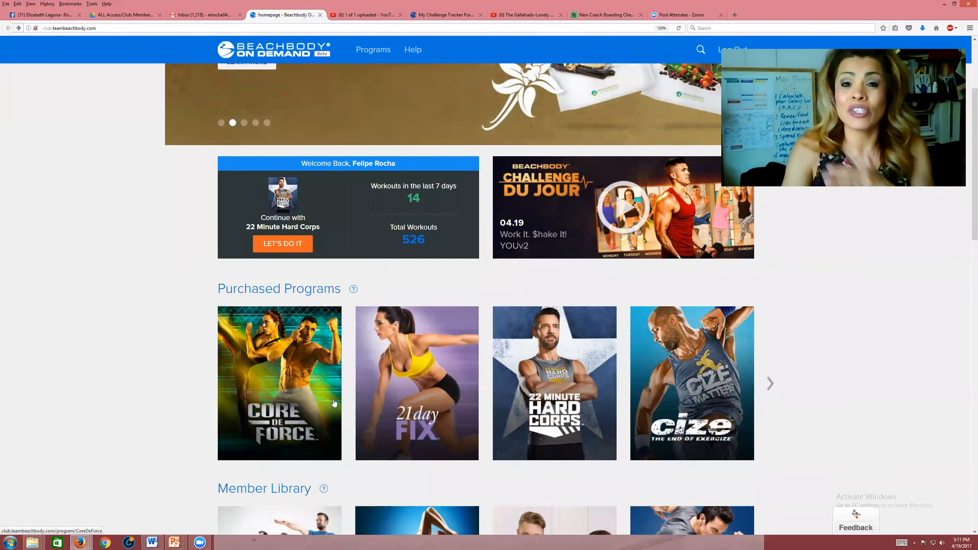
scroll(down, 3)
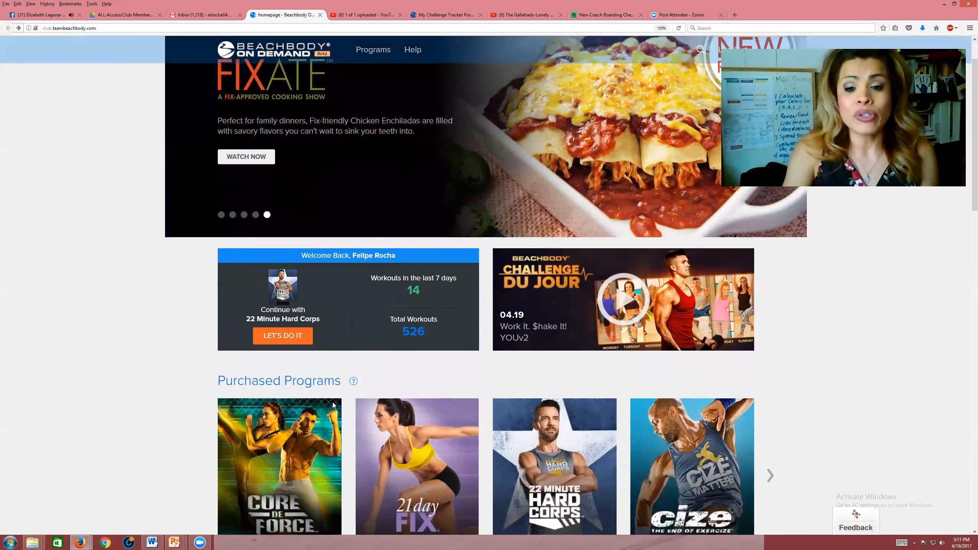
scroll(down, 3)
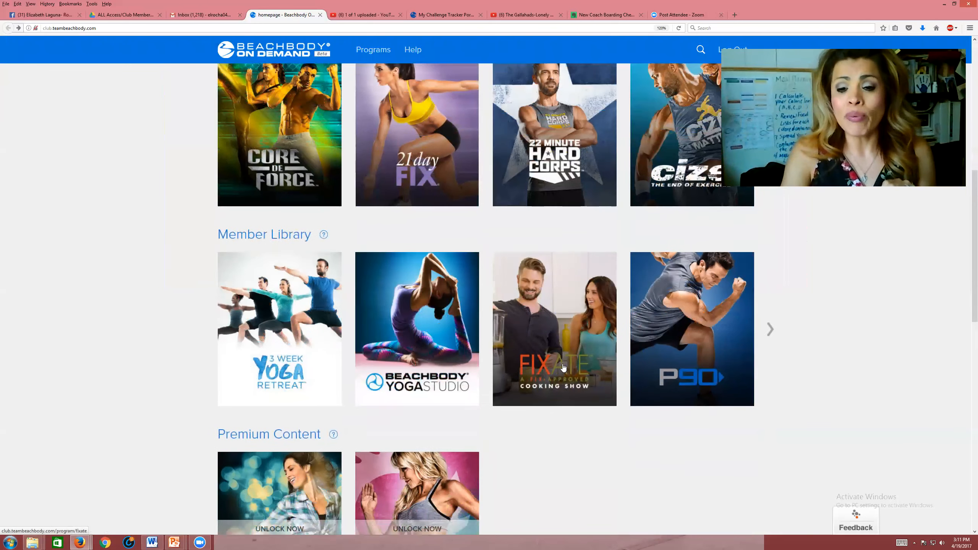
scroll(down, 3)
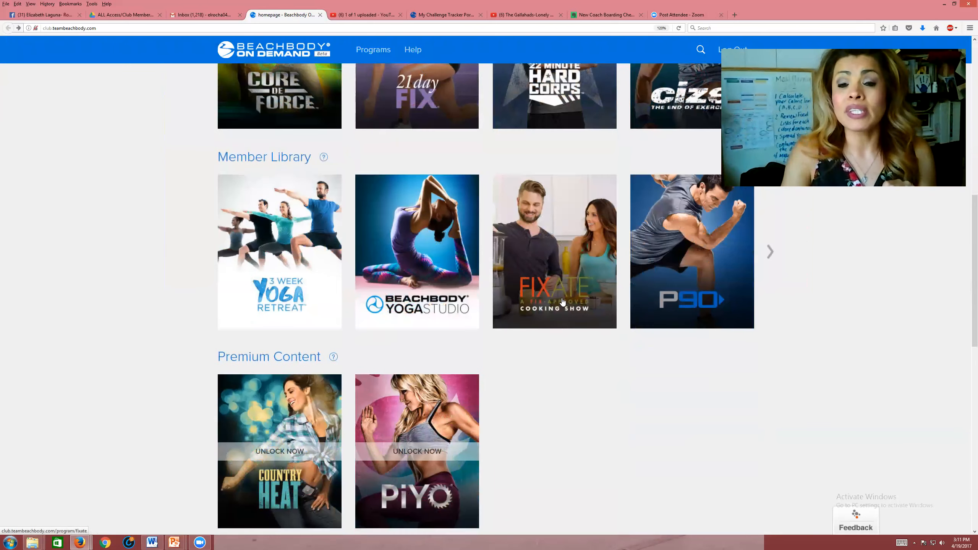
Step: Open the Cooking Show summary pop-up and choose LET'S GET STARTED to reach the FIXATE page
click(554, 252)
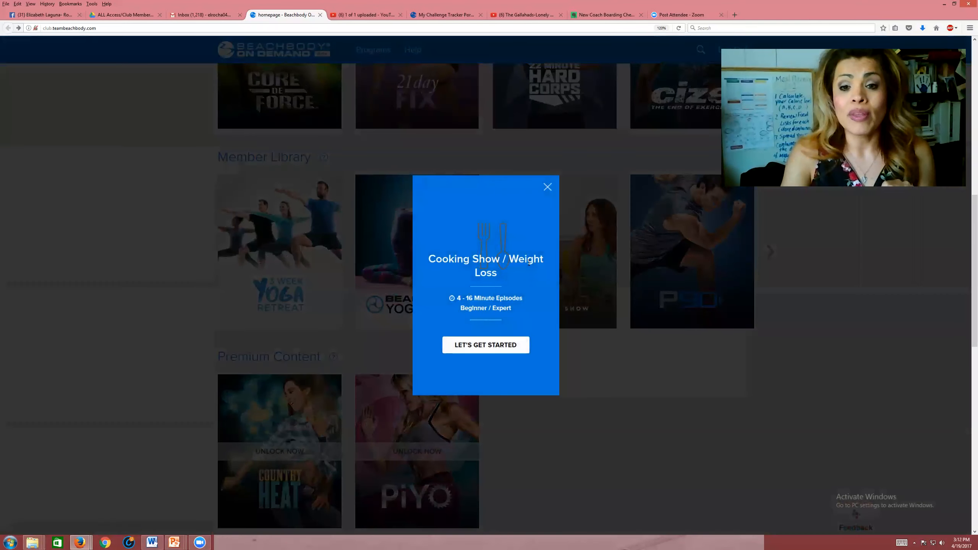
click(485, 344)
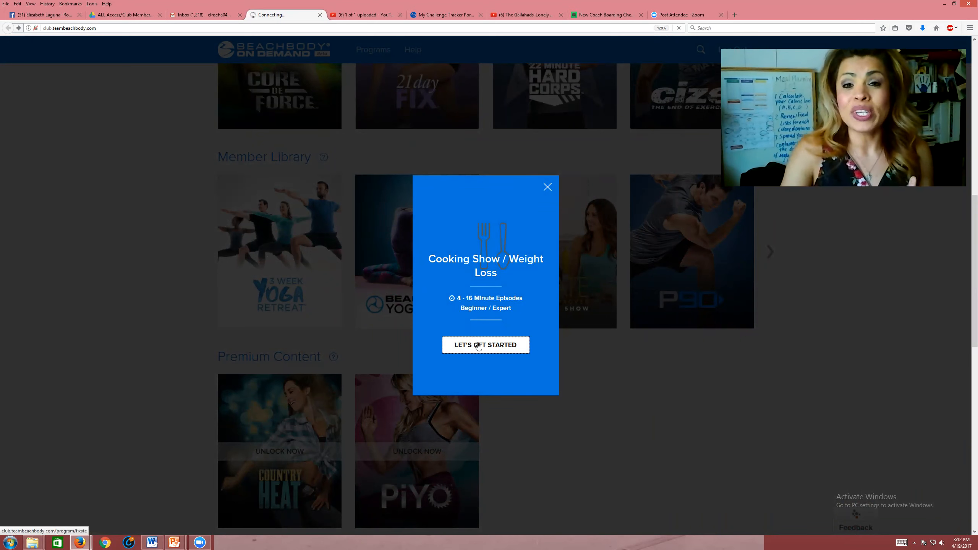
click(485, 345)
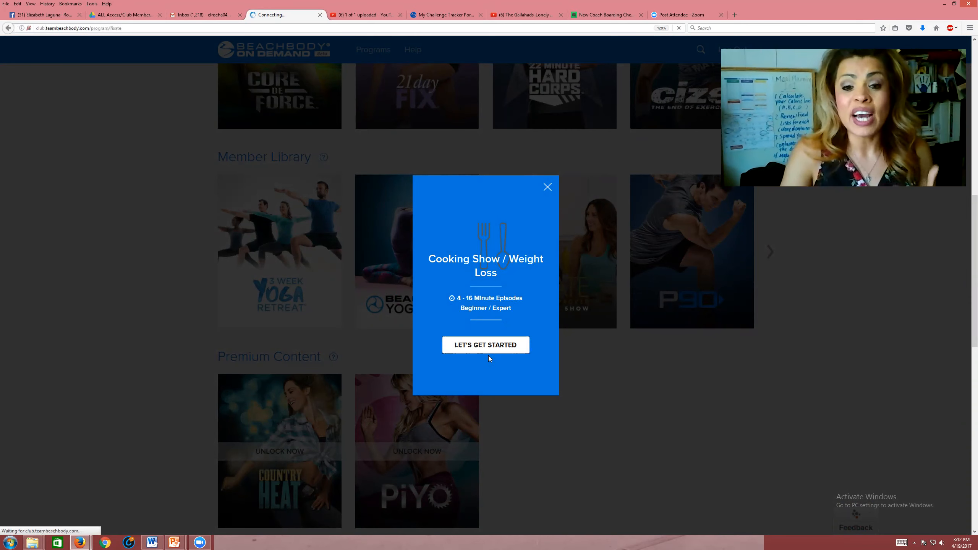
click(486, 344)
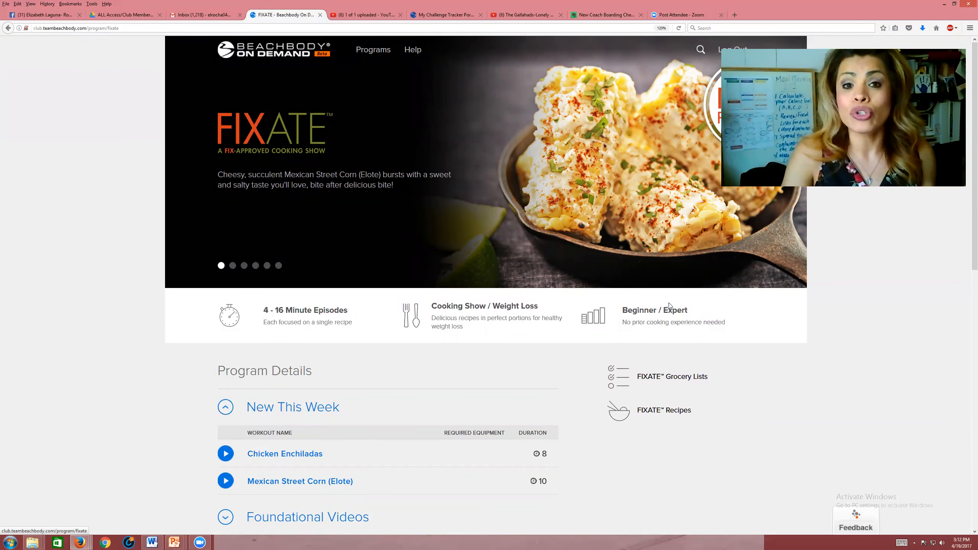
Step: Scroll down the FIXATE page through Foundational Videos and the recipe categories
scroll(down, 3)
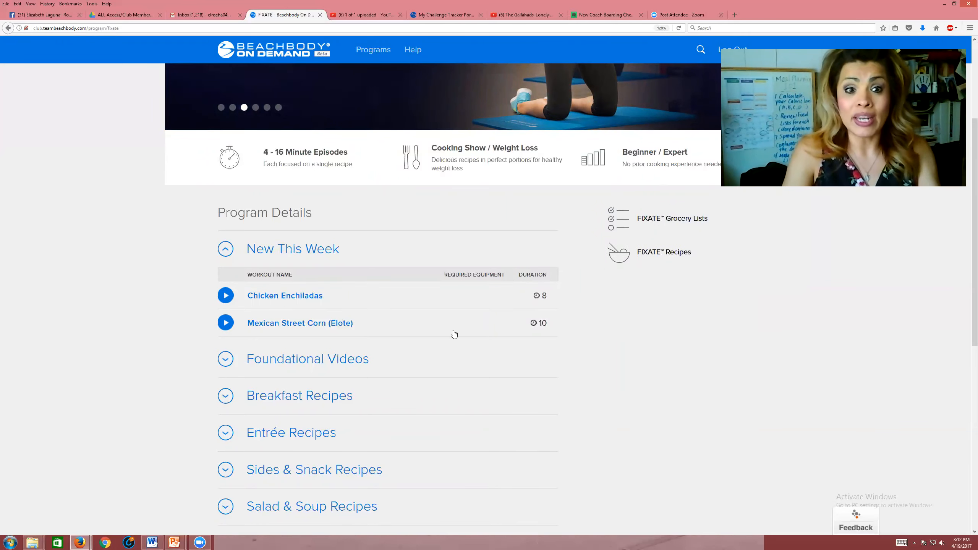
scroll(down, 3)
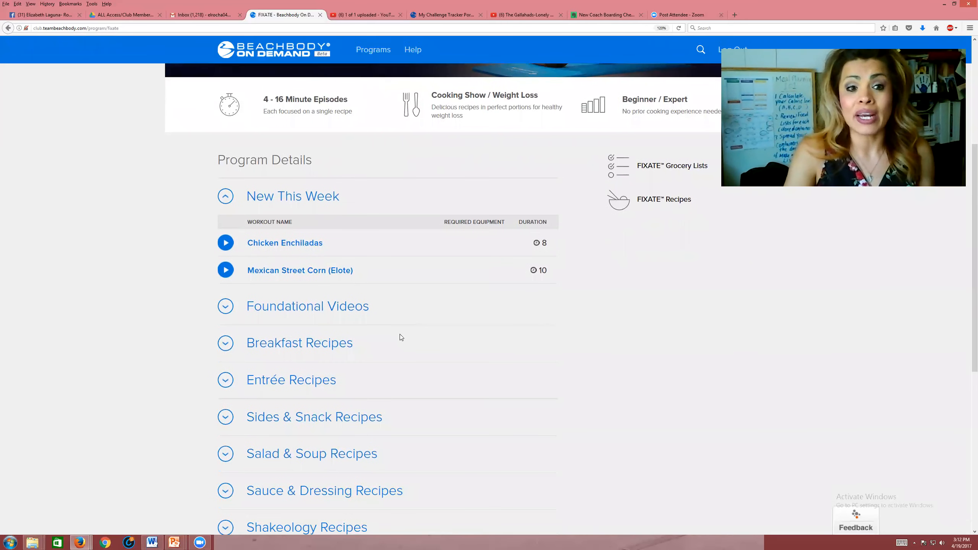
scroll(down, 3)
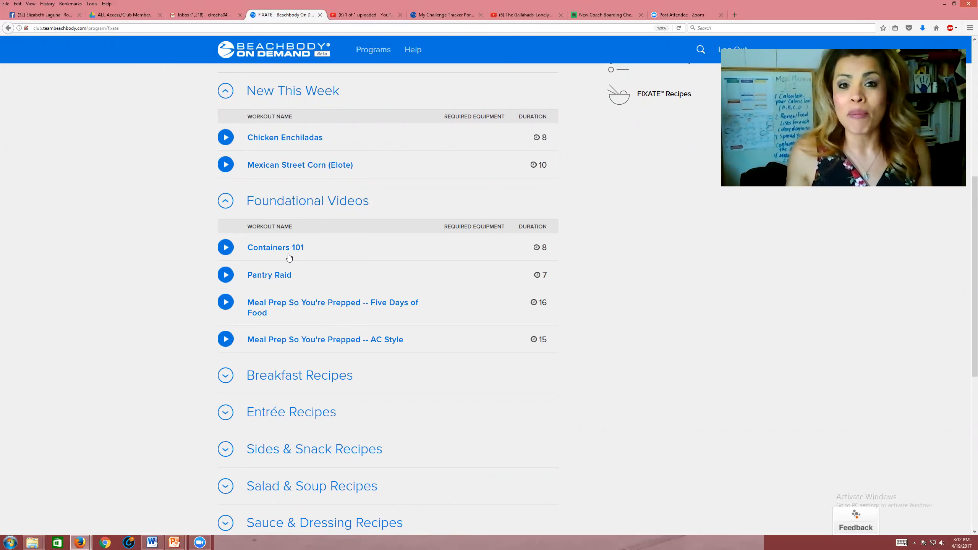
scroll(down, 3)
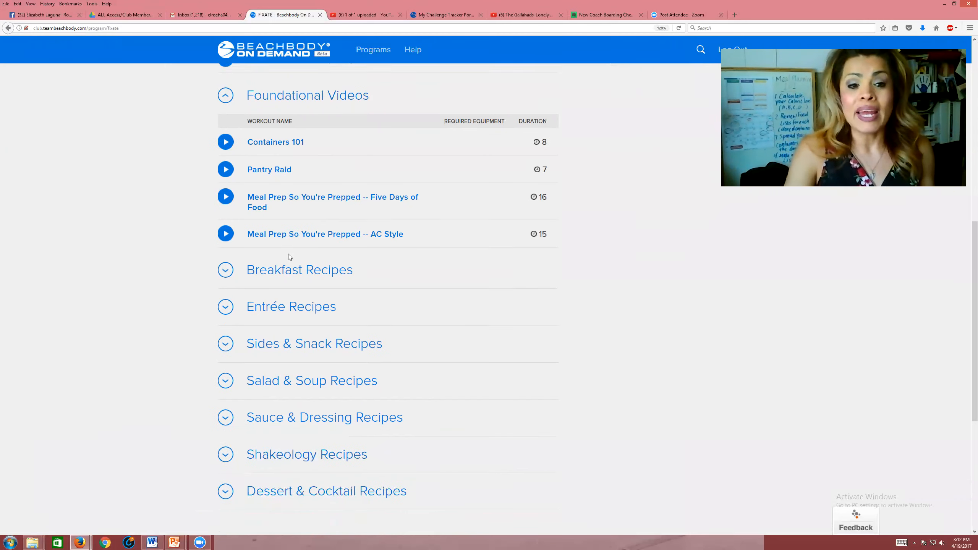
scroll(down, 3)
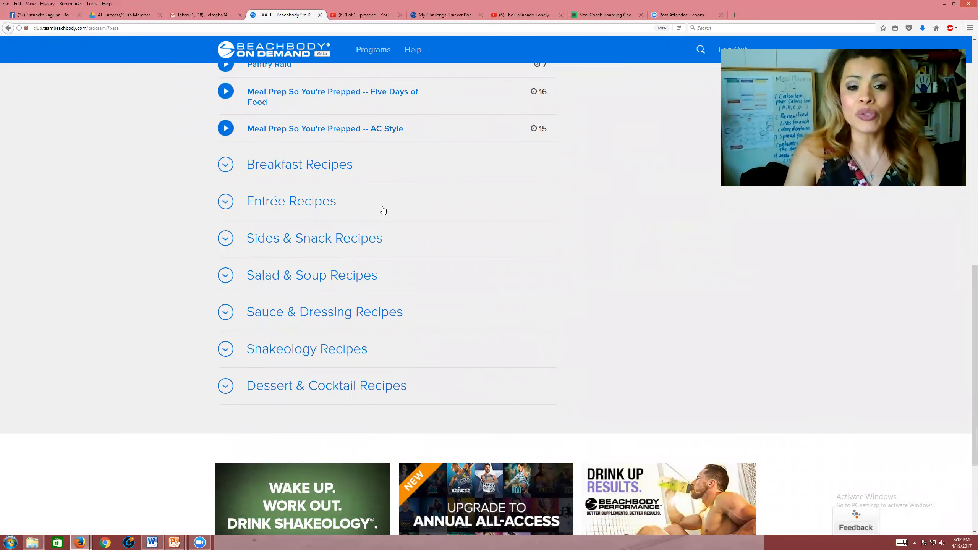
mouse_move(365, 250)
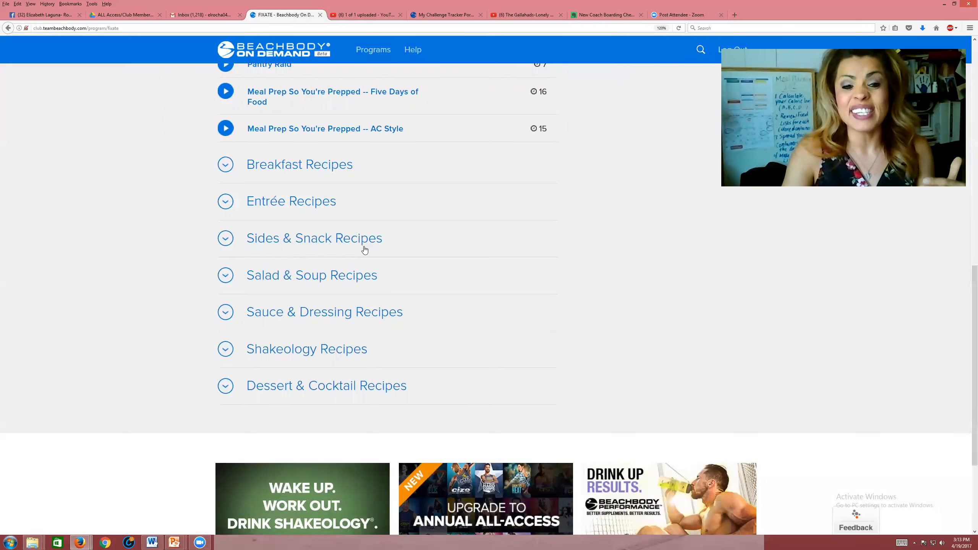
mouse_move(210, 350)
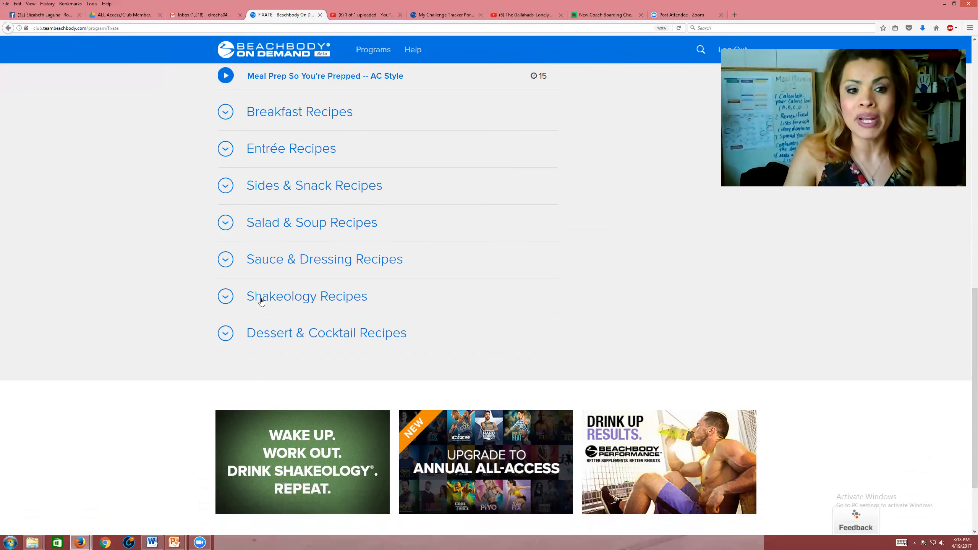
scroll(down, 3)
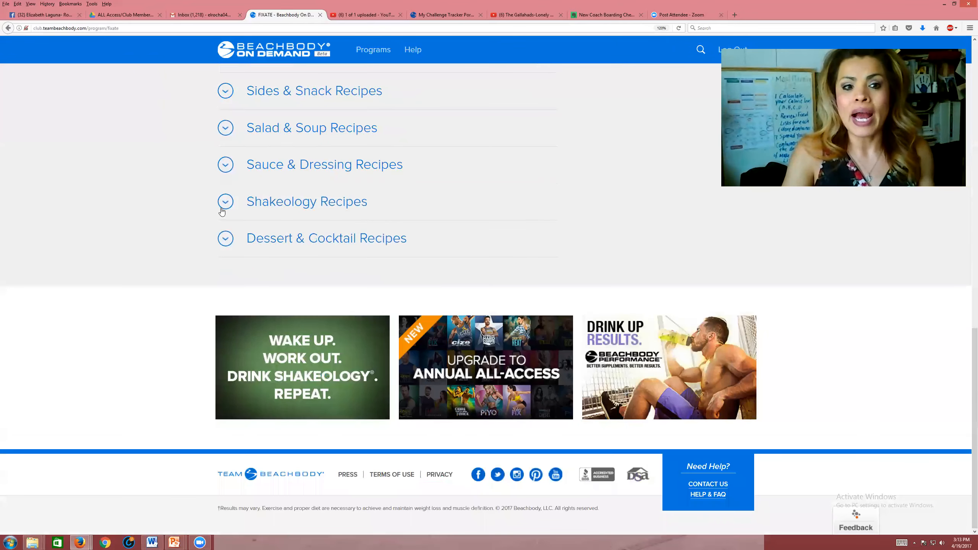
Step: Expand the Shakeology Recipes and Dessert & Cocktail Recipes lists, then scroll back up
click(226, 202)
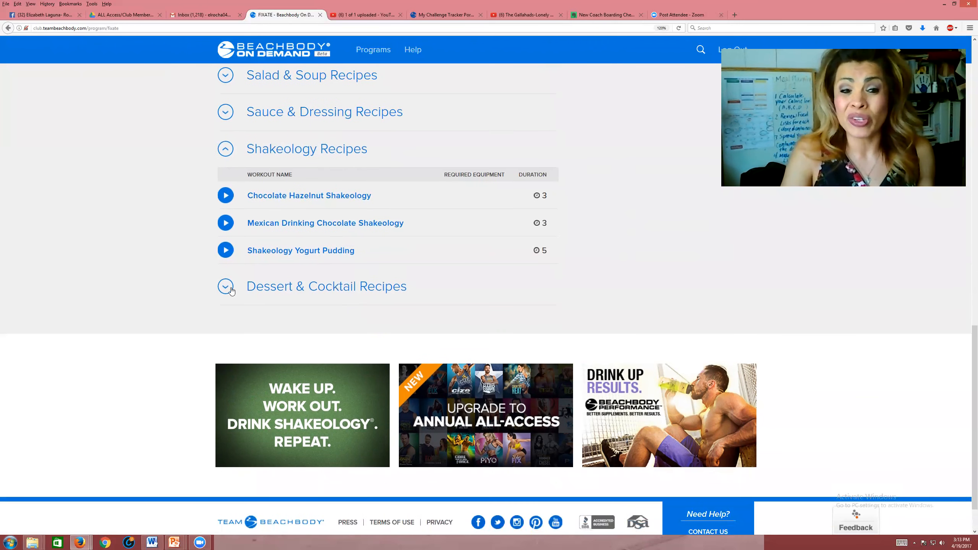
click(225, 287)
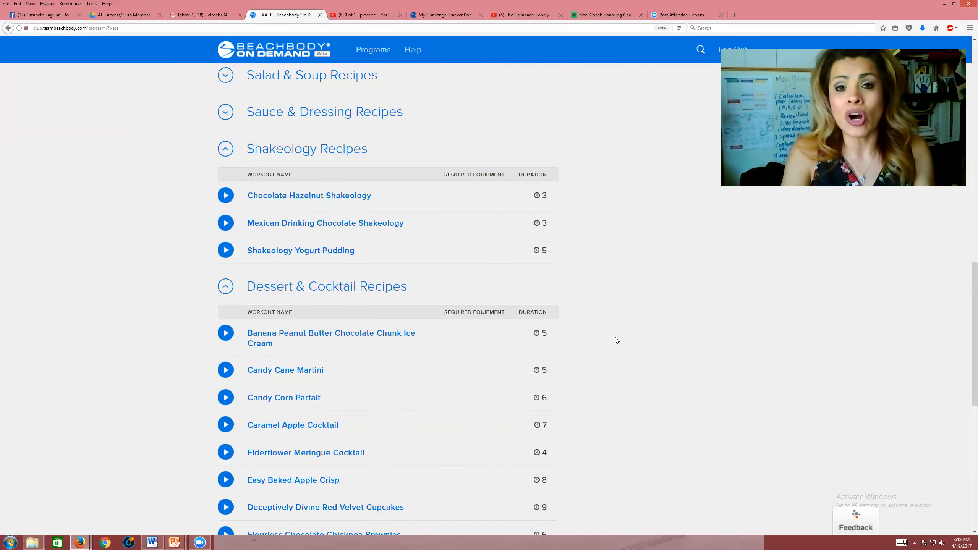
scroll(up, 3)
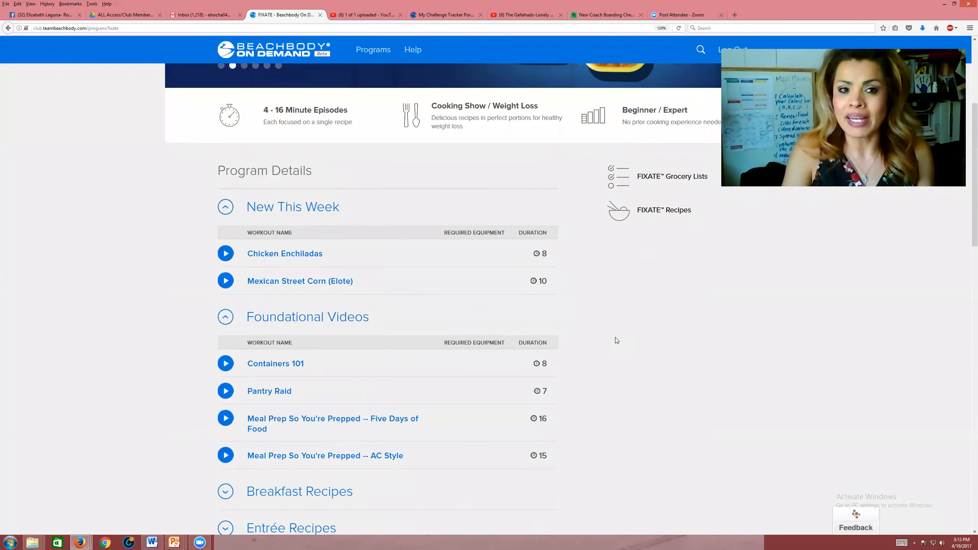
scroll(up, 3)
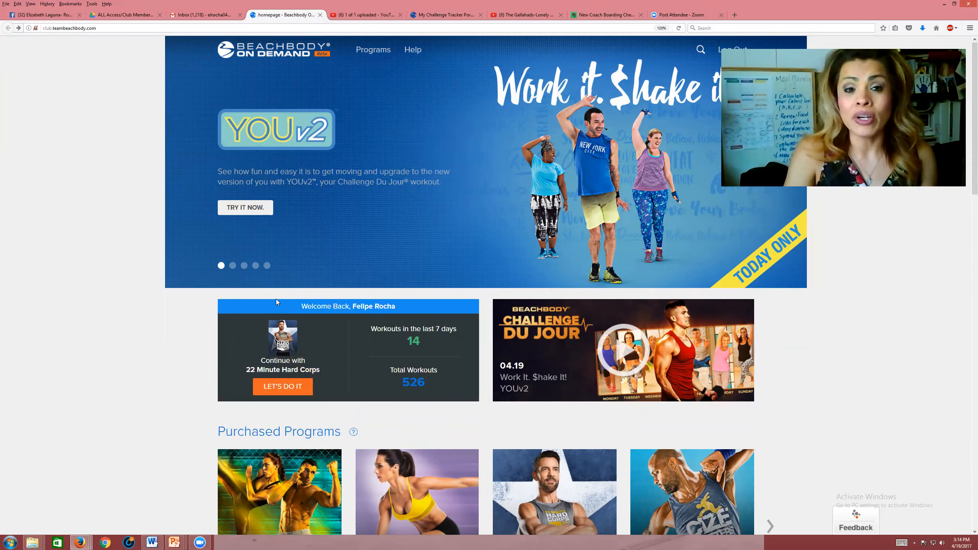
mouse_move(412, 50)
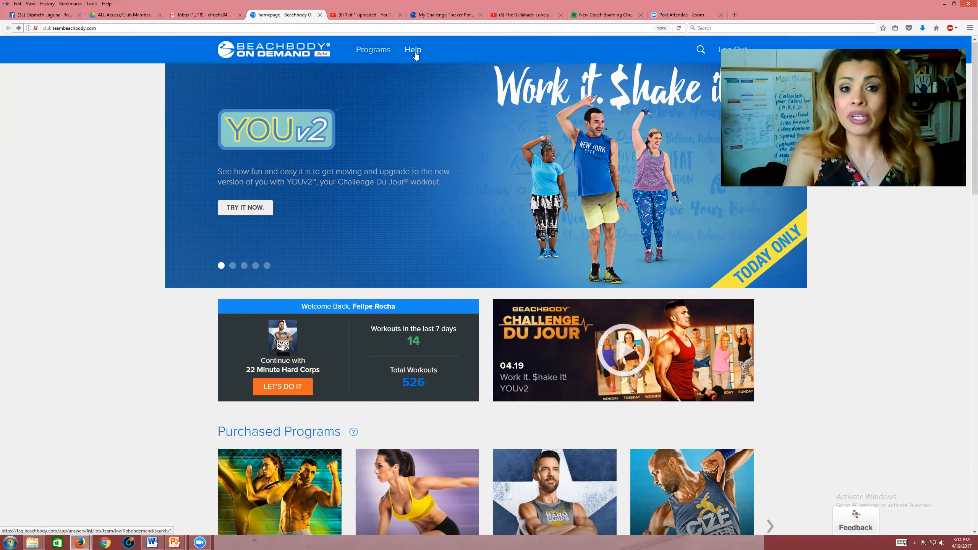